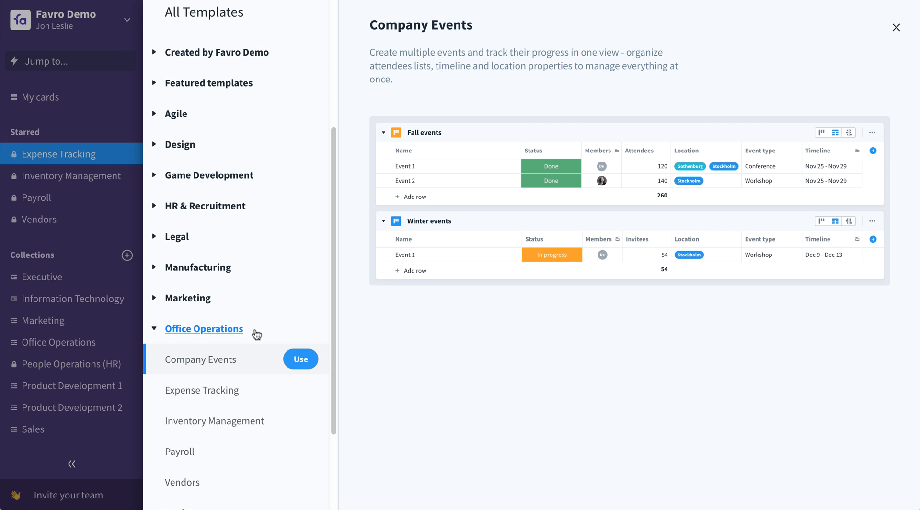
Preview the Company Events template under Office Operations in the template gallery.
click(44, 277)
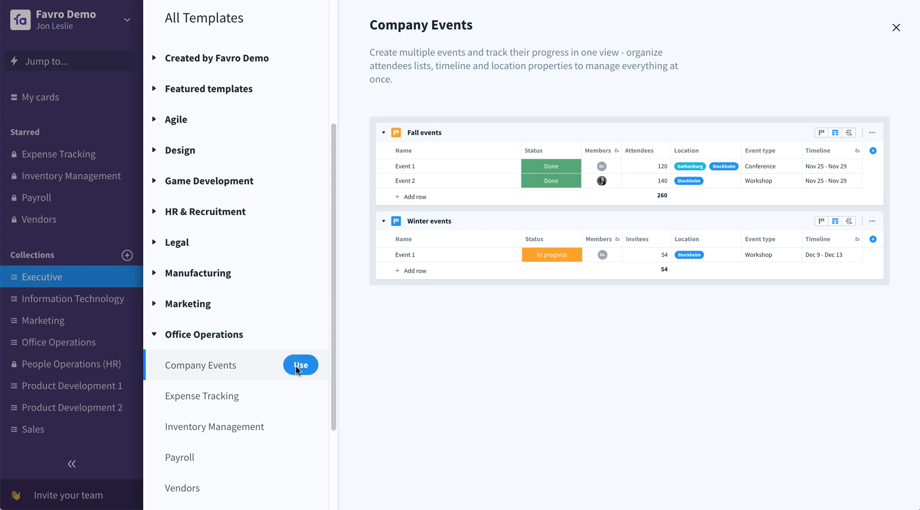
Use the template to create a Company Events collection with Organization visibility and save it.
click(300, 365)
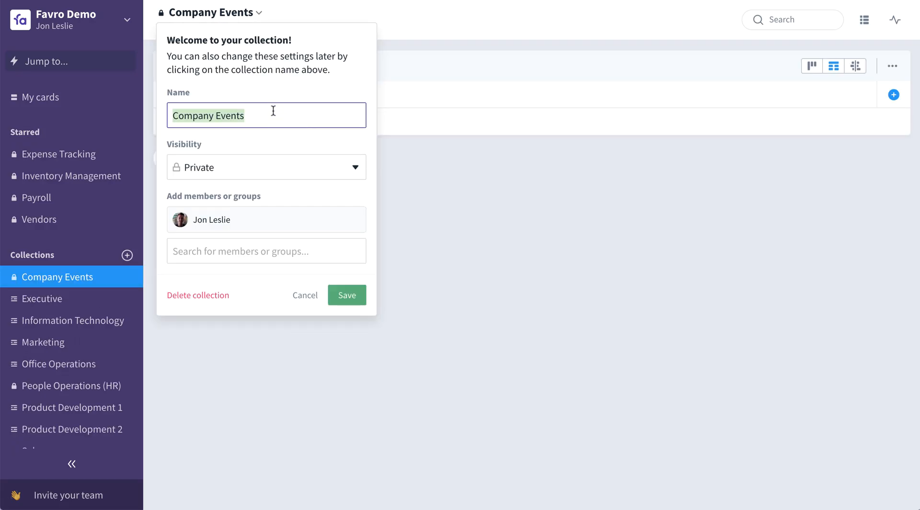
click(266, 166)
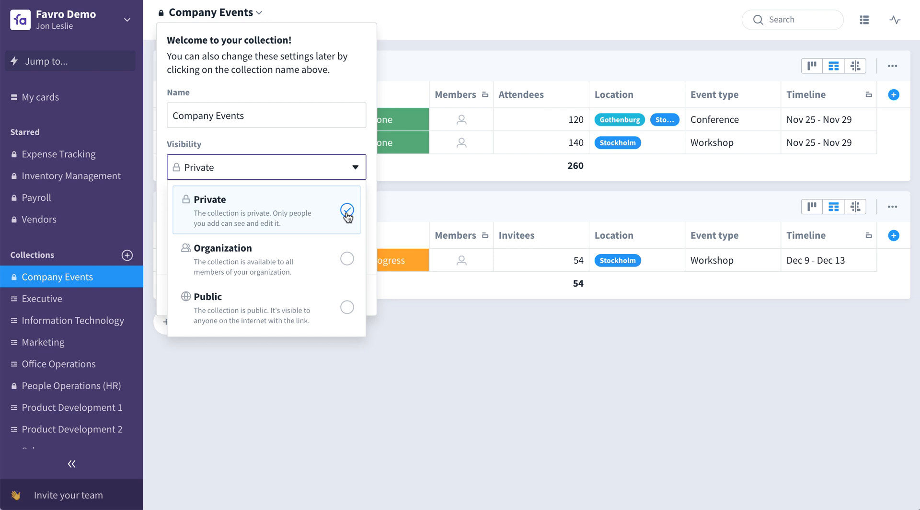
mouse_move(350, 264)
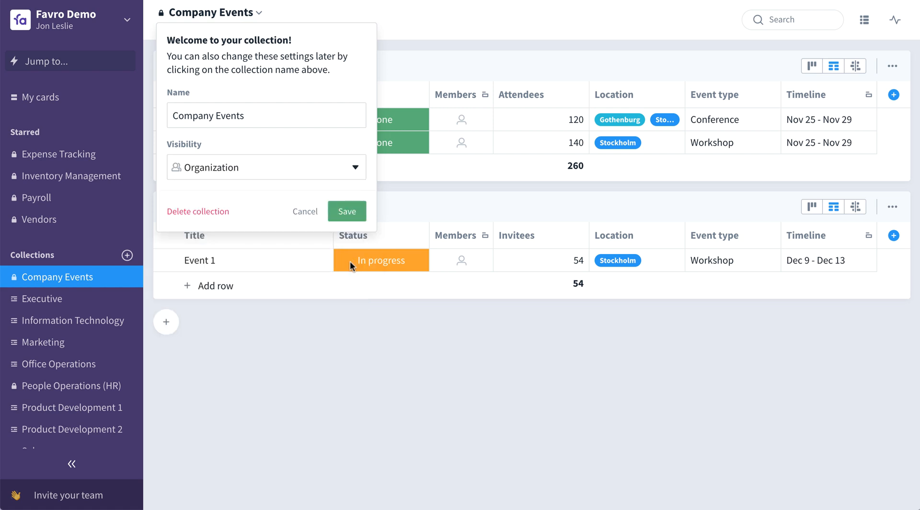
click(345, 211)
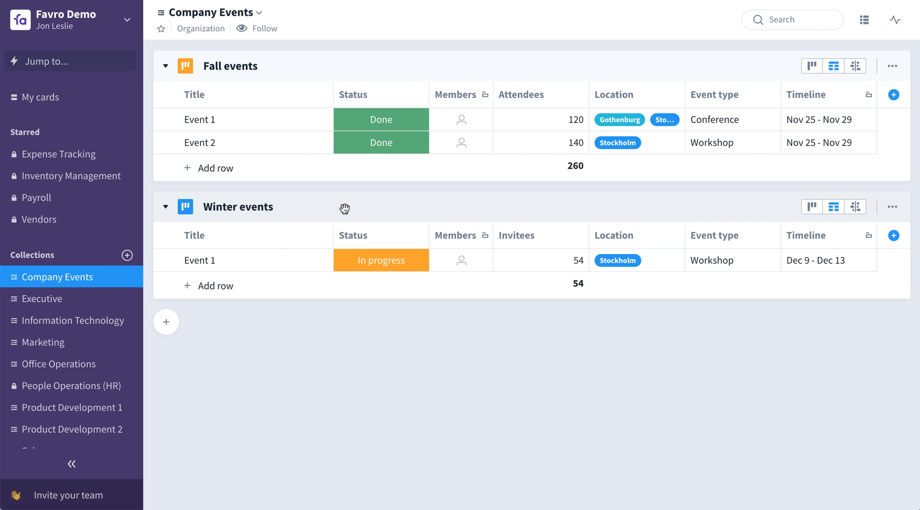
mouse_move(518, 106)
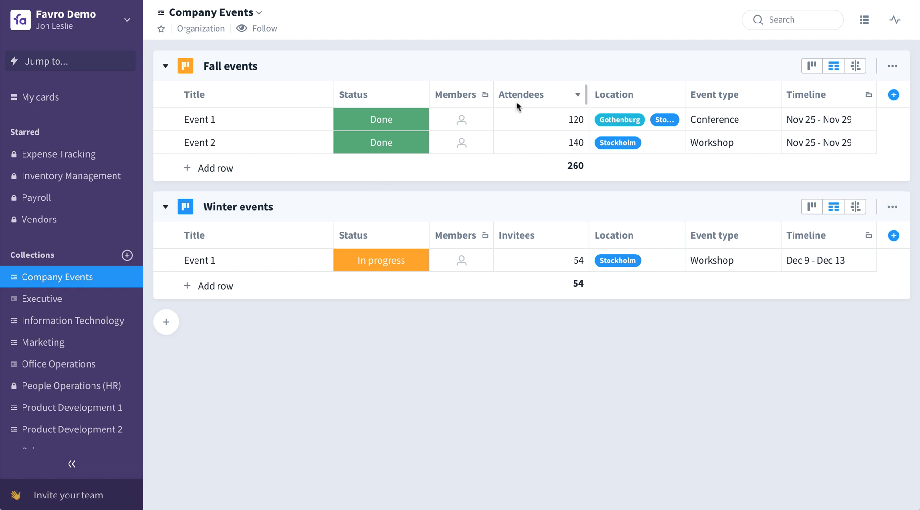
Add a Budget column of Number type with $ unit to the Fall events table.
click(892, 94)
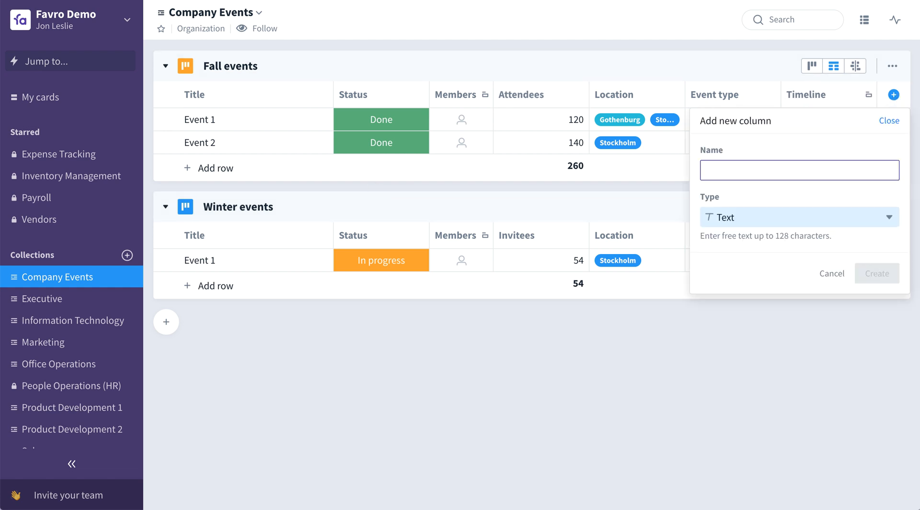
text(Budget)
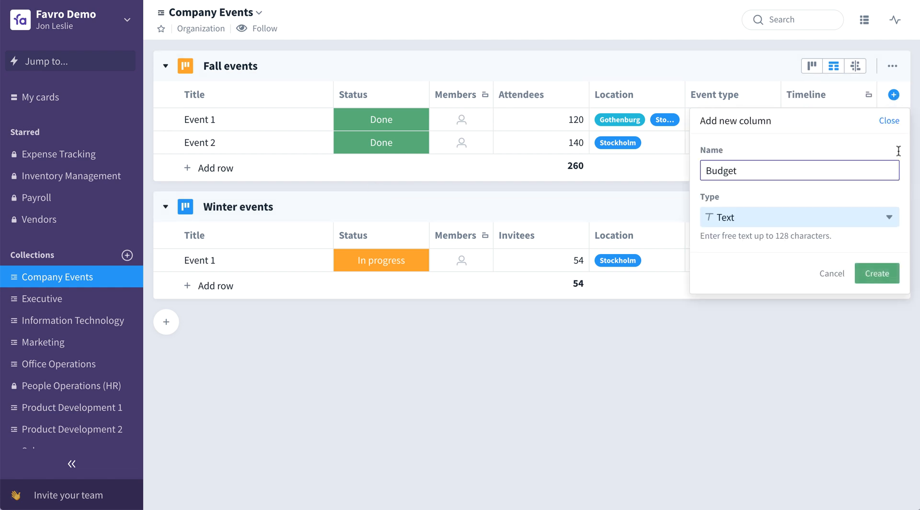
click(798, 216)
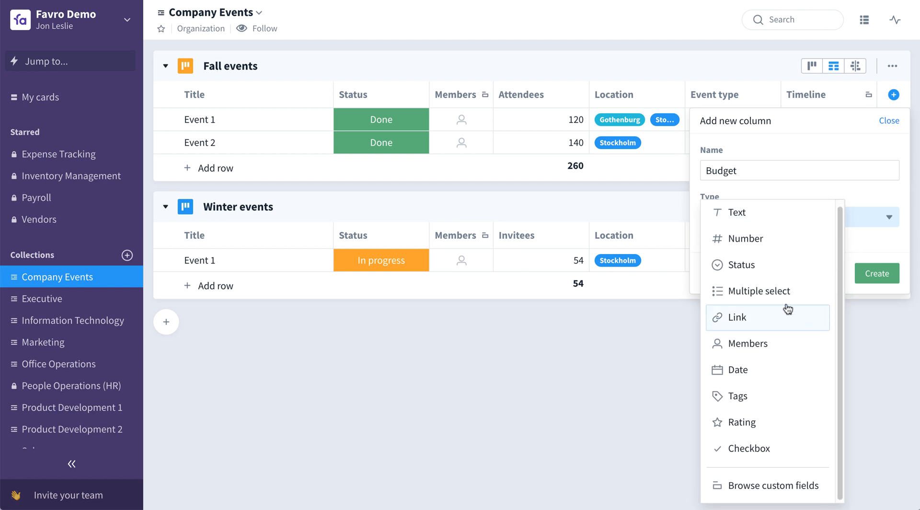
click(746, 238)
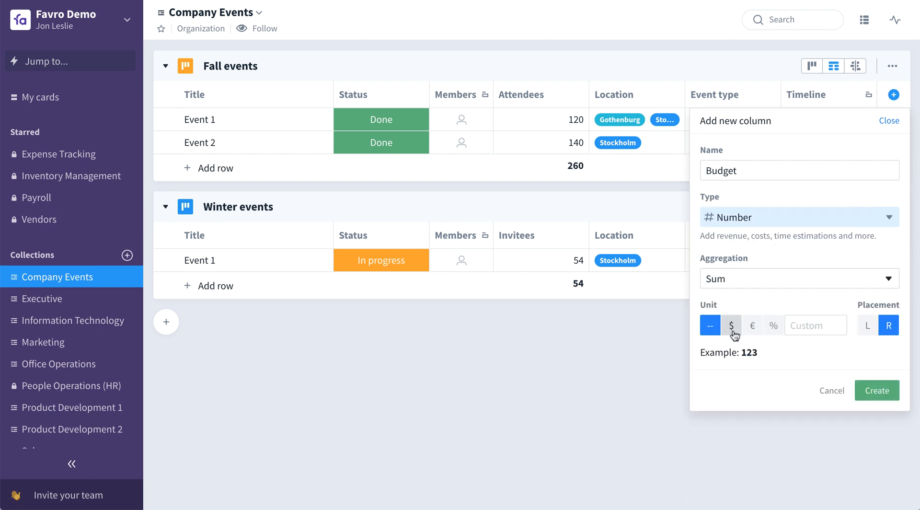
click(731, 325)
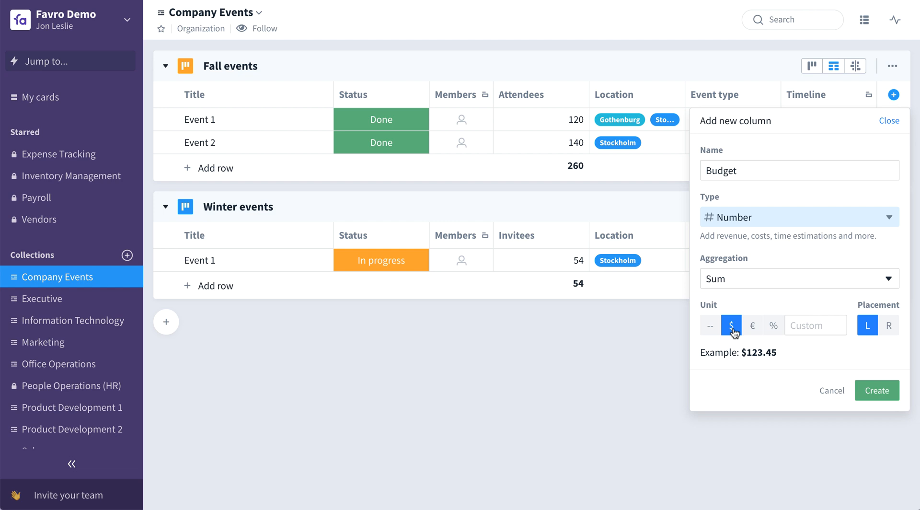
click(876, 390)
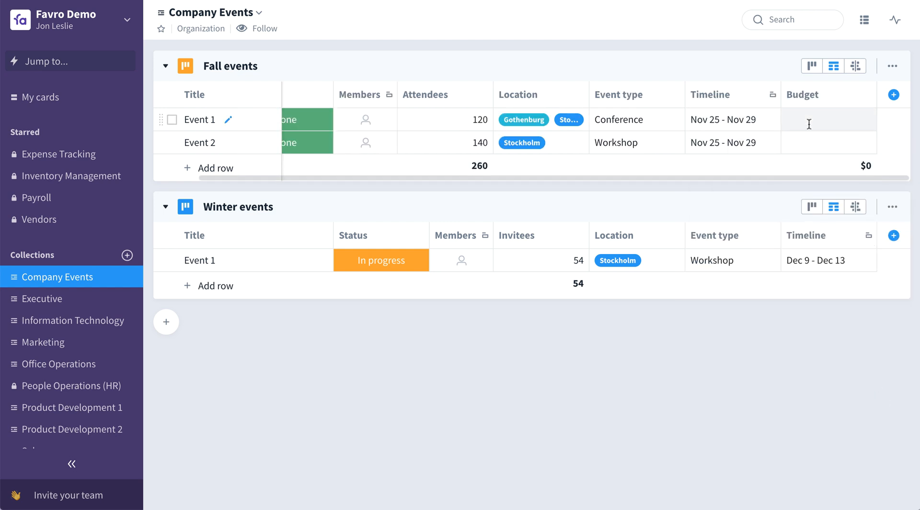
Enter a budget of 5000 in Event 1's Budget cell.
click(828, 120)
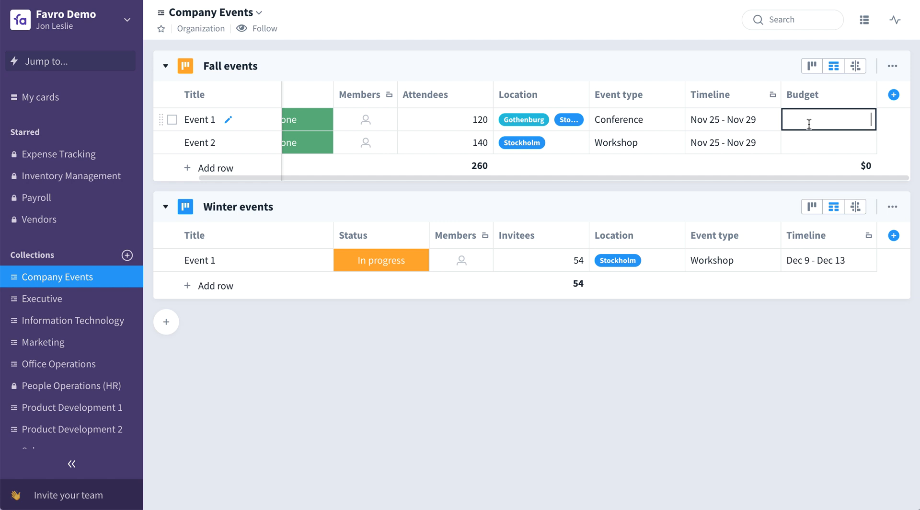
text(5000)
click(828, 142)
text($10000)
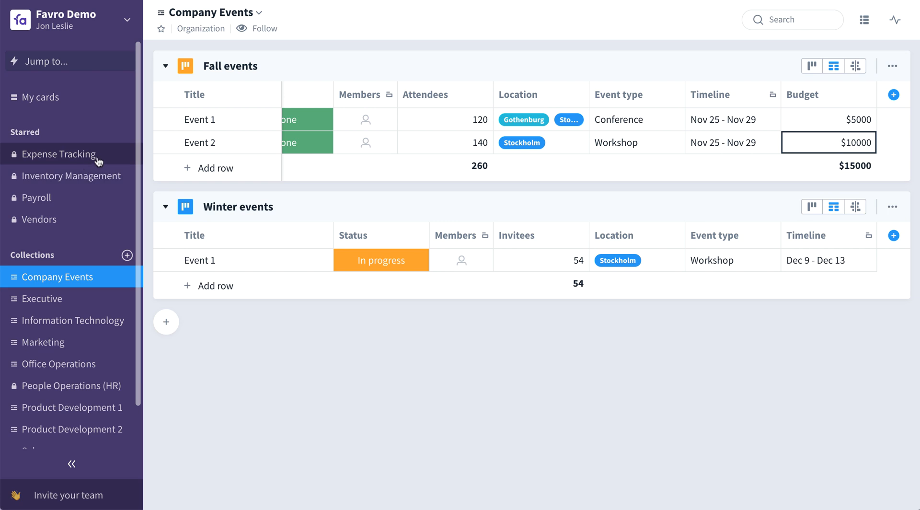
In Expense Tracking, rename the Traveling table to 'Sam Rockwell Traveling'.
click(60, 154)
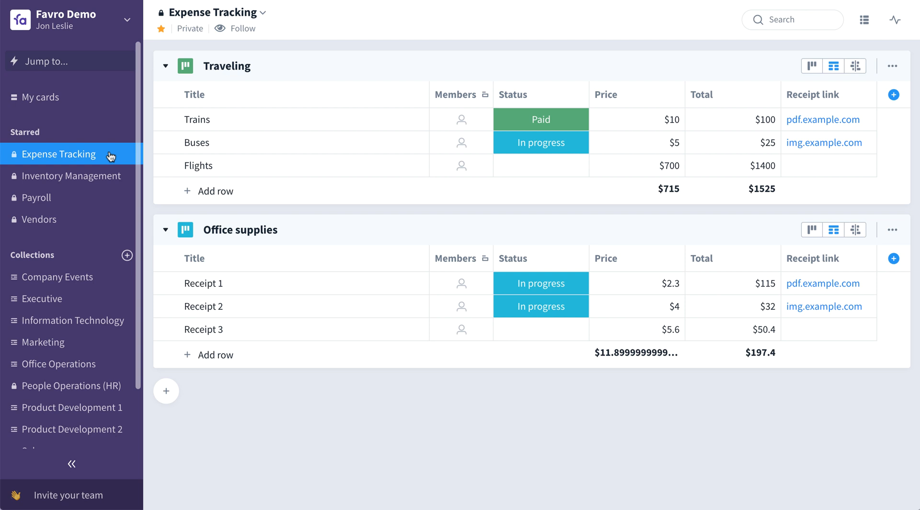
double_click(227, 65)
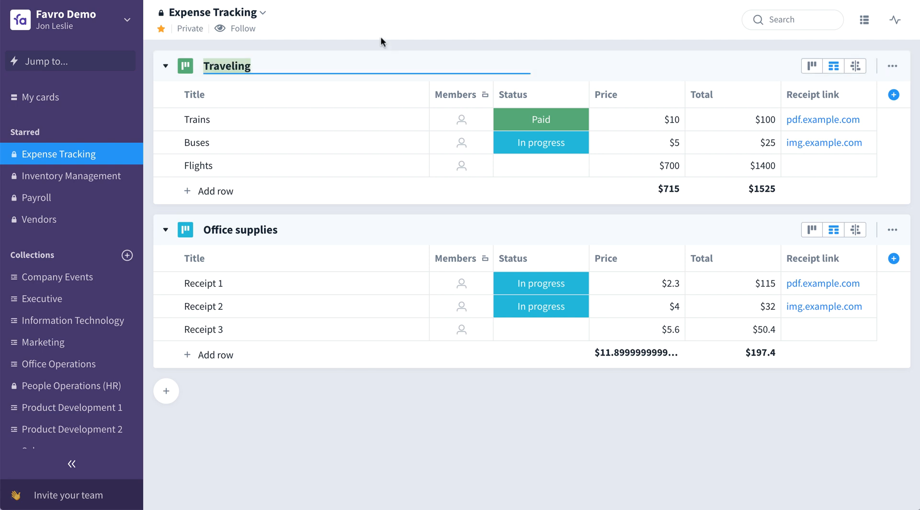
text(Sam)
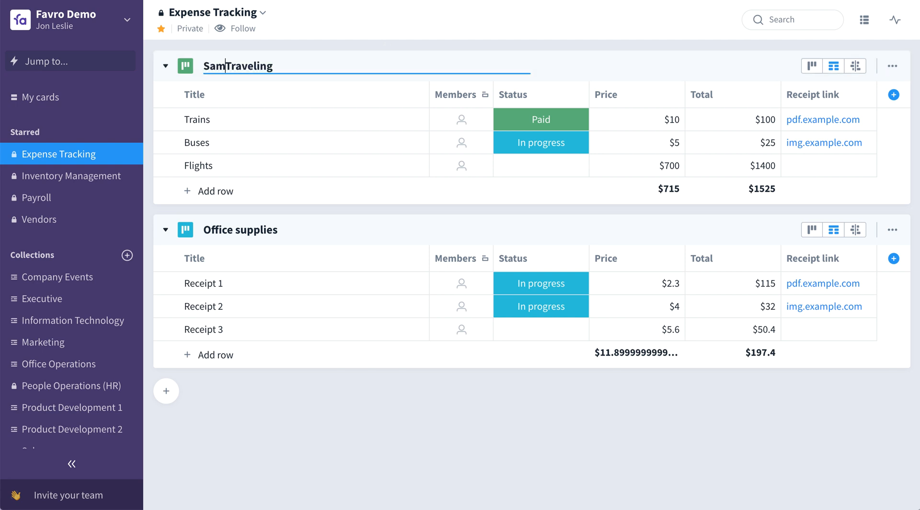
text(Rockwell)
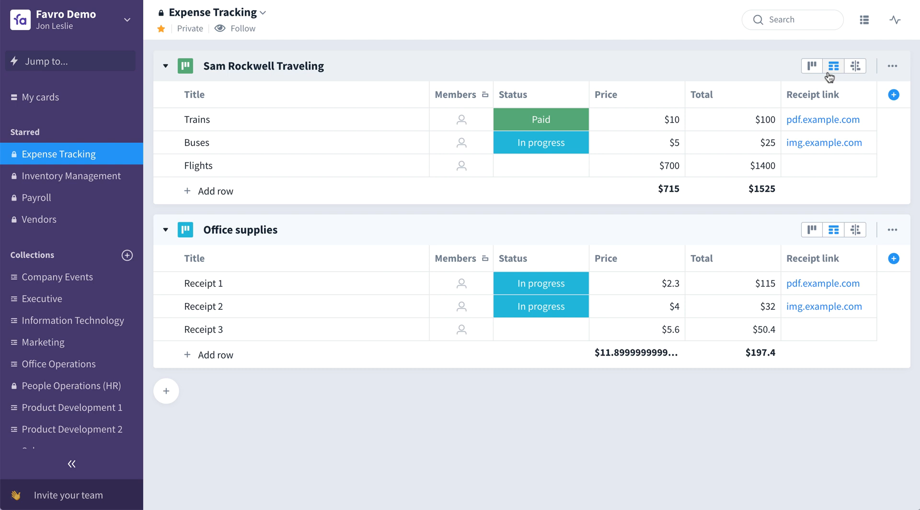
Add the Sam Rockwell Traveling table to a new collection named 'Sam Rockwell'.
click(892, 65)
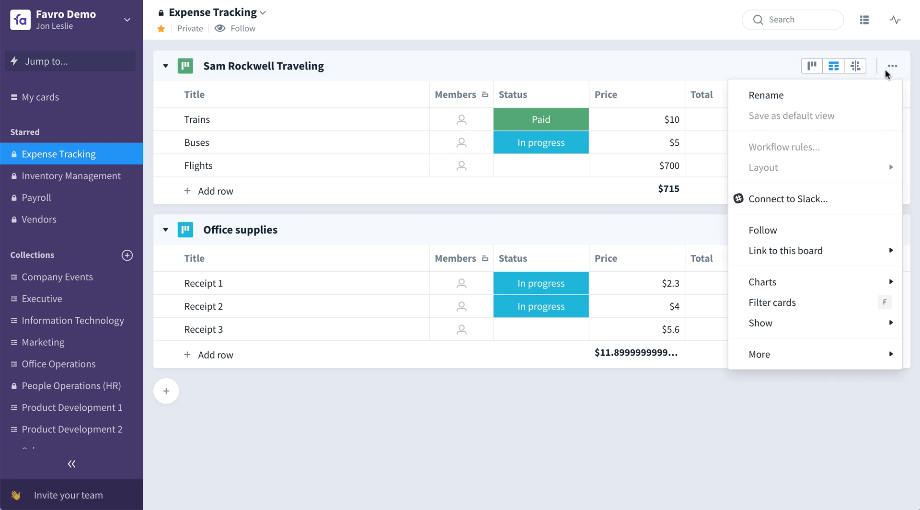
mouse_move(886, 92)
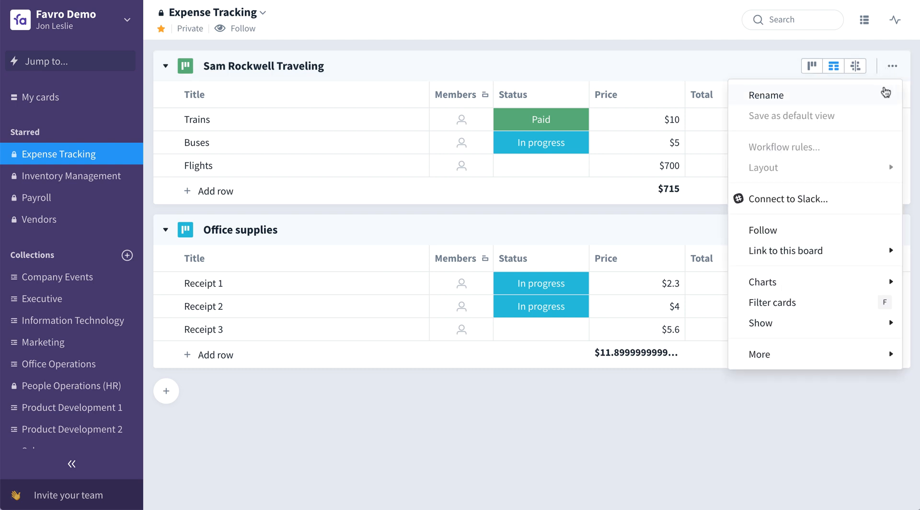
mouse_move(759, 354)
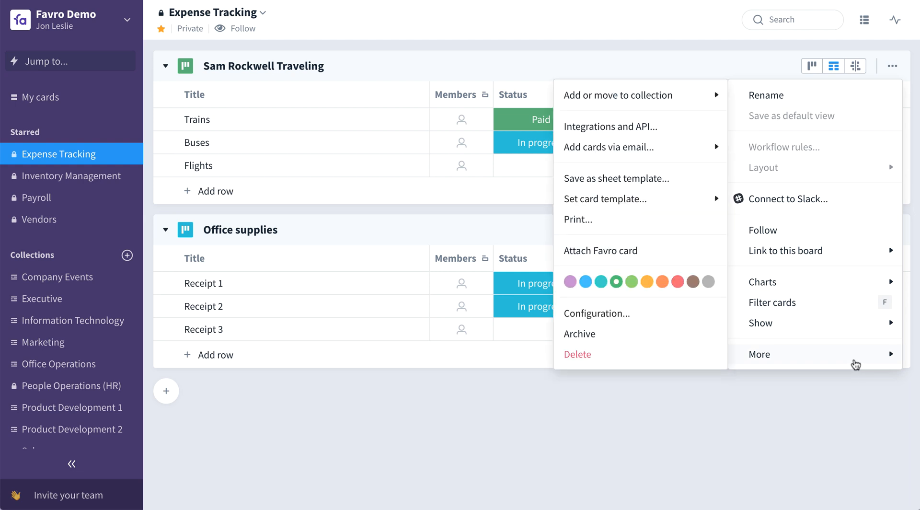
click(618, 95)
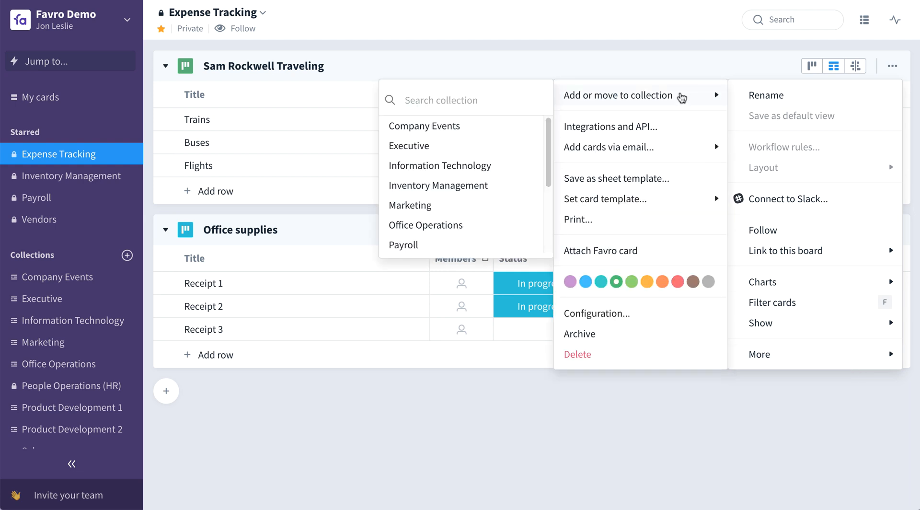
text(Sam)
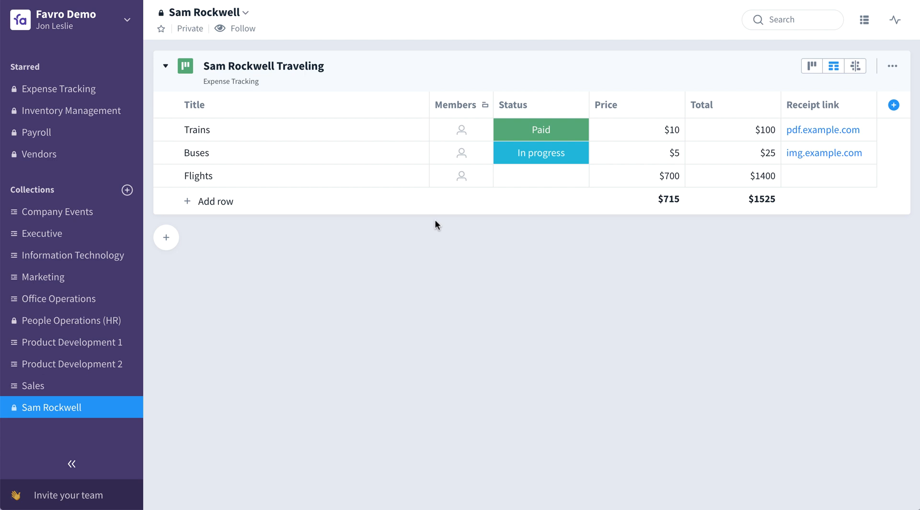
mouse_move(435, 265)
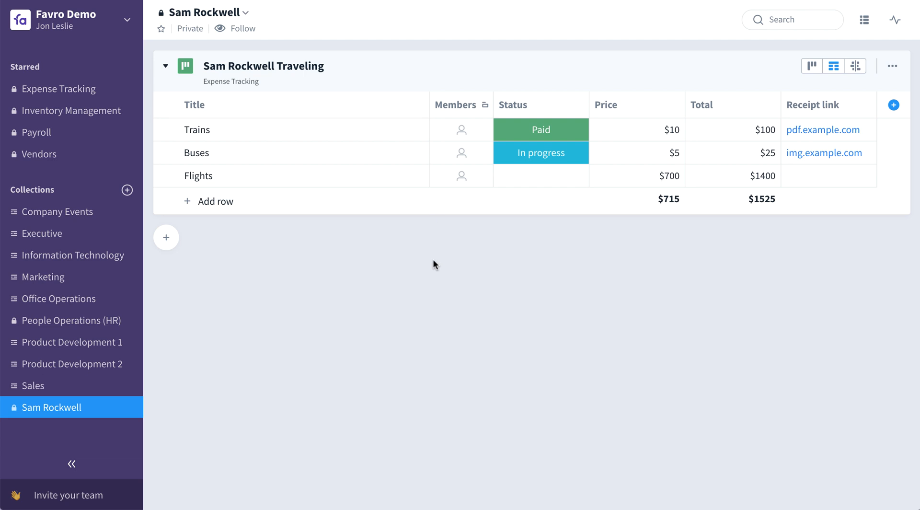
Add a row named 'New Expense' to the Sam Rockwell Traveling table.
click(215, 201)
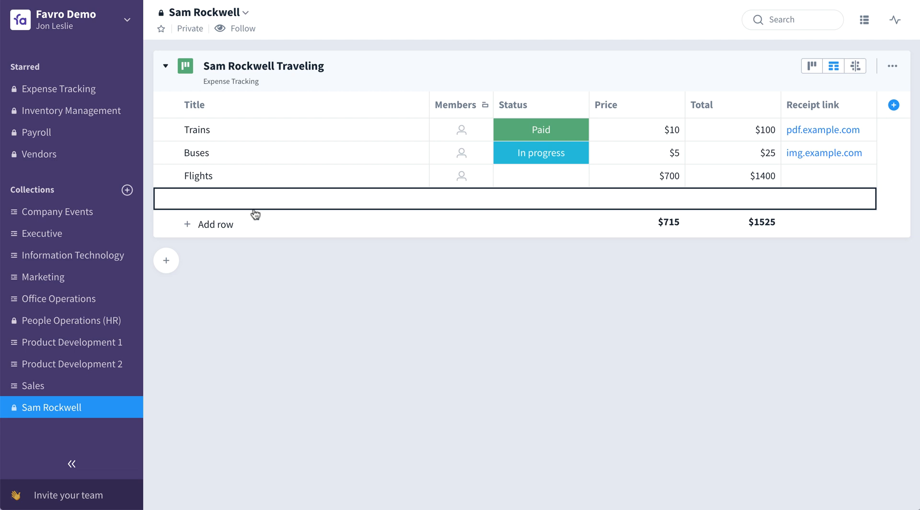
text(New Exp)
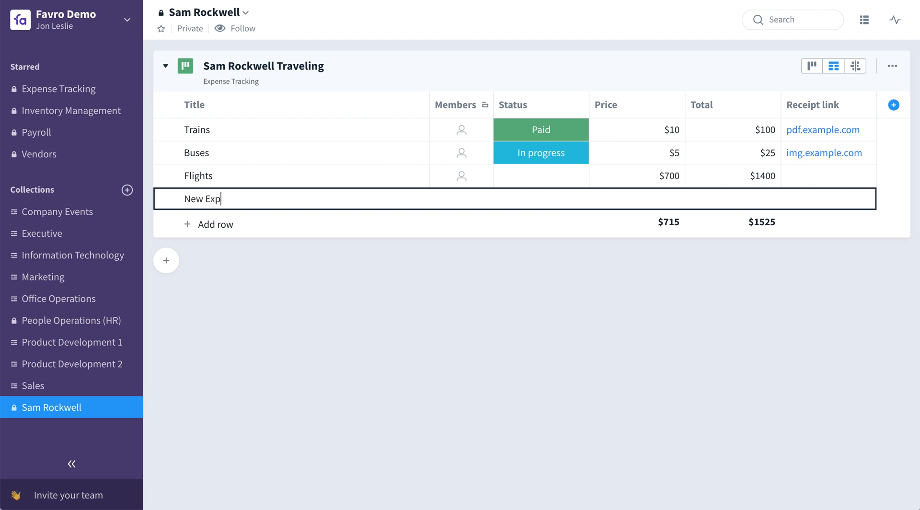
text(ens)
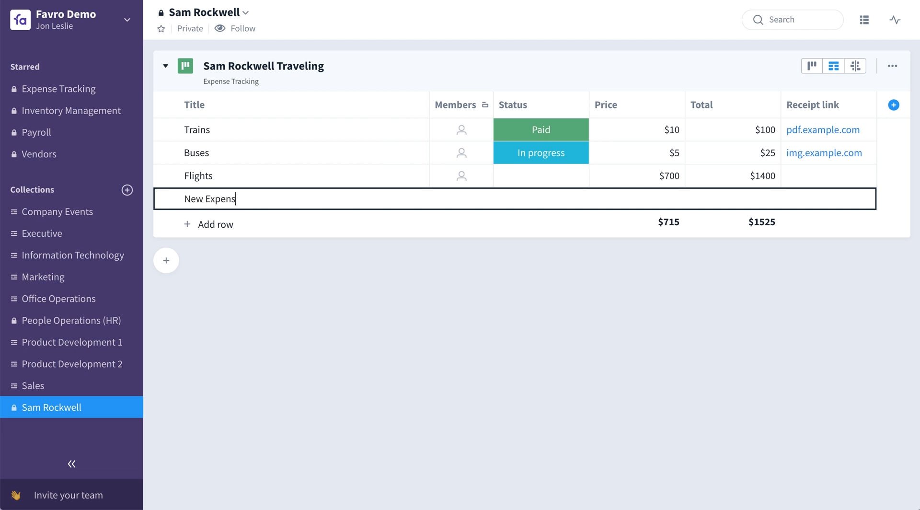
key(Enter)
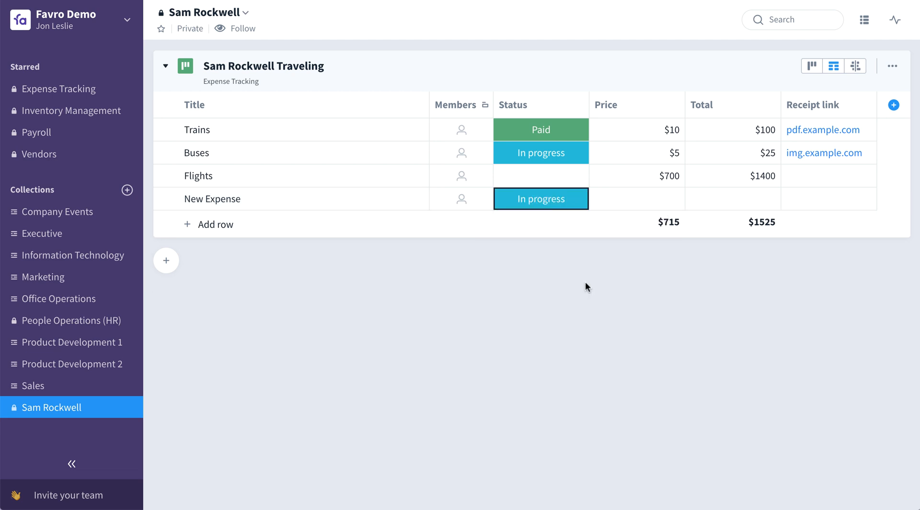
Set the New Expense row's Price to 100 and Total to 100.
text(100)
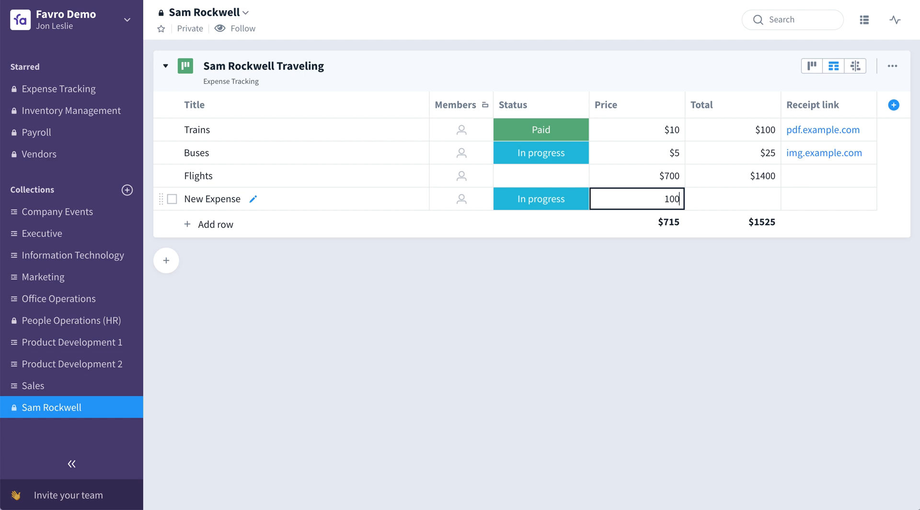
click(731, 199)
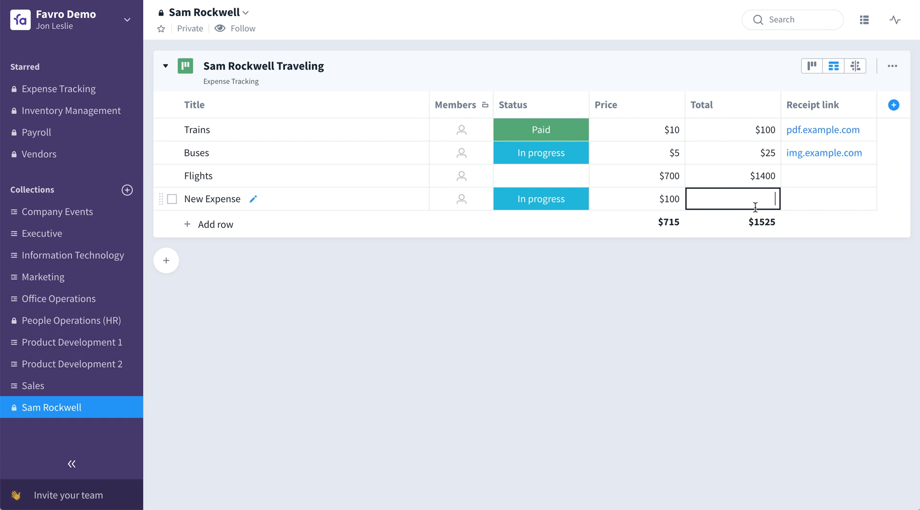
text(100)
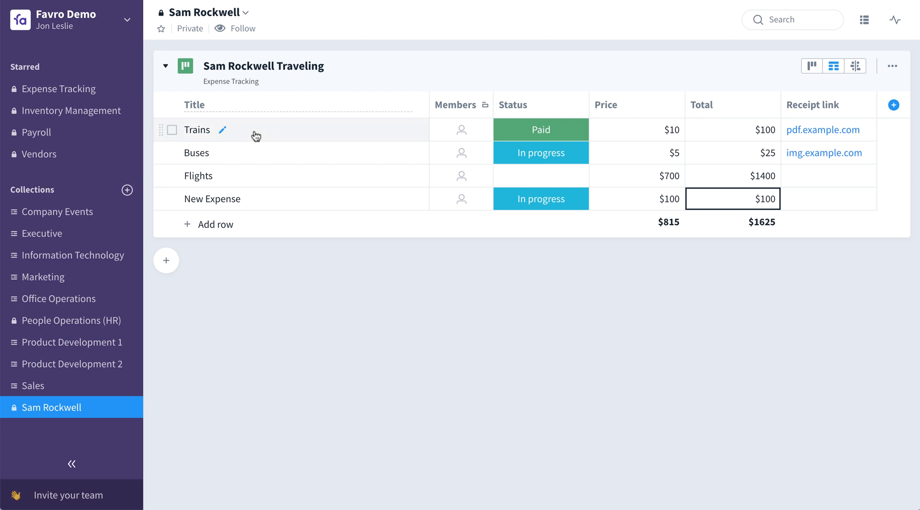
Review Expense Tracking, then switch to the Inventory Management collection.
click(60, 89)
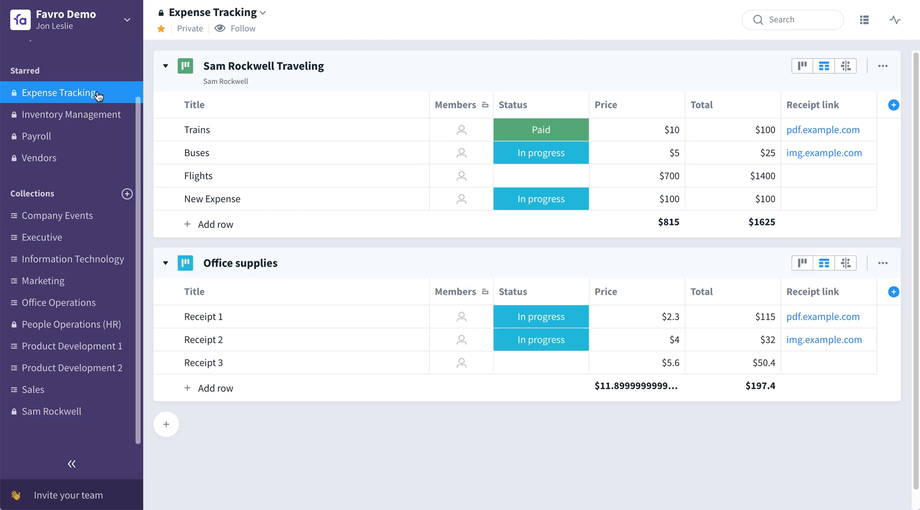
mouse_move(217, 223)
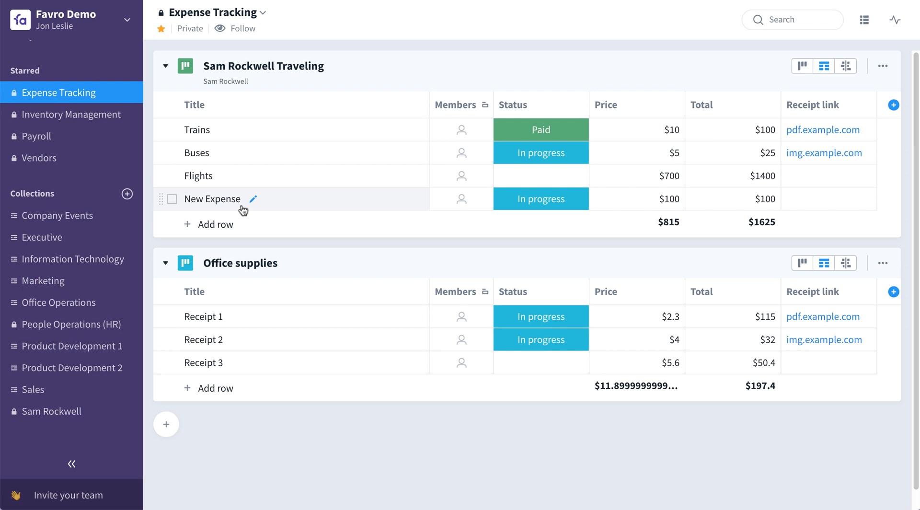
click(71, 114)
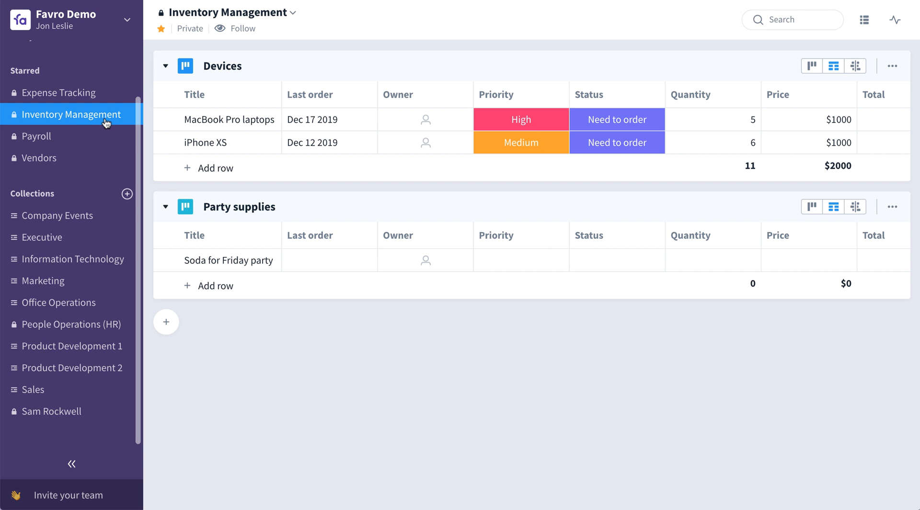
Add an 'iPad Pro' row to the Devices table, then go to the Payroll collection.
click(216, 168)
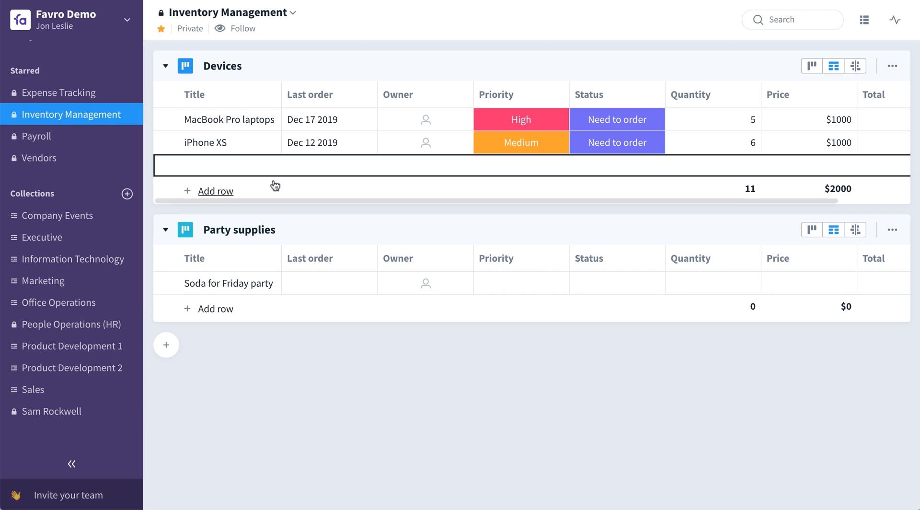
text(iPad Pro)
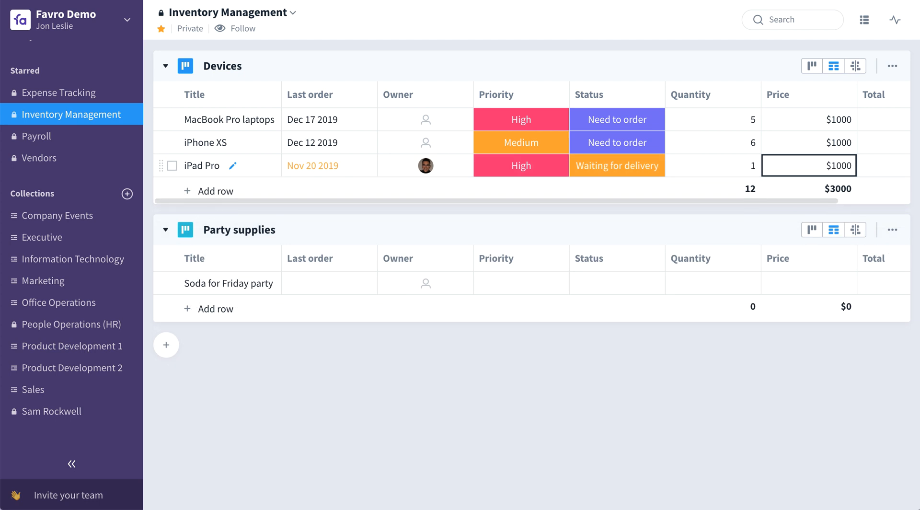
click(37, 135)
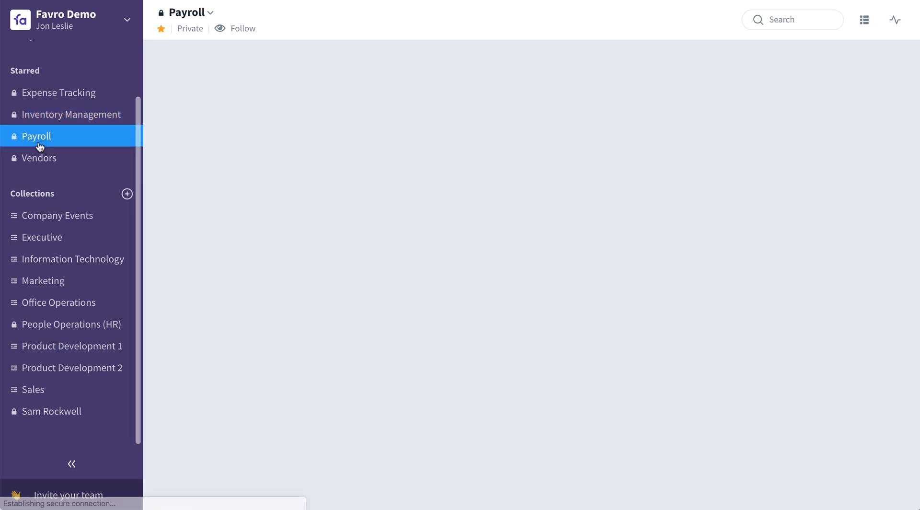
click(36, 136)
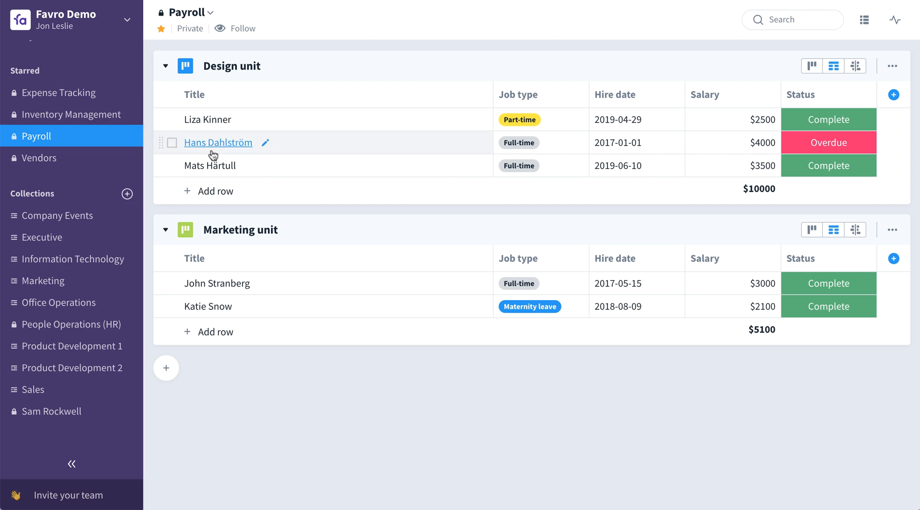
mouse_move(232, 400)
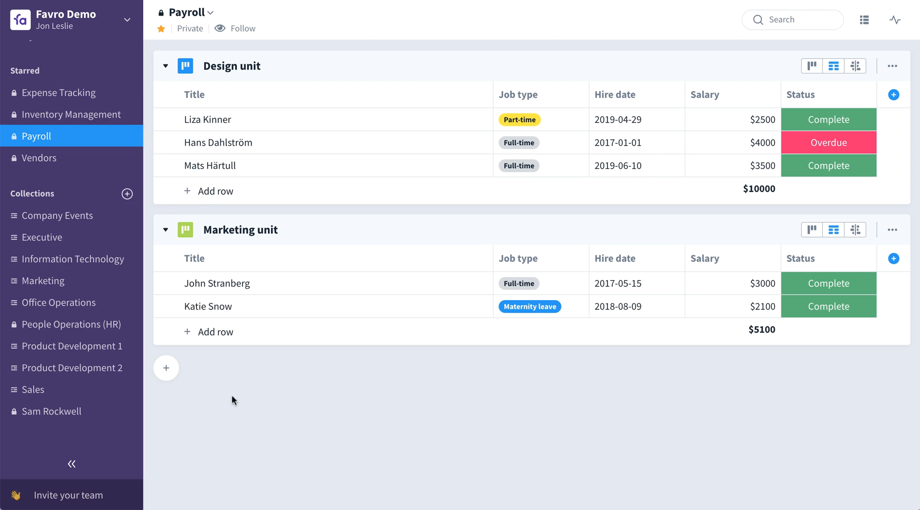
mouse_move(304, 67)
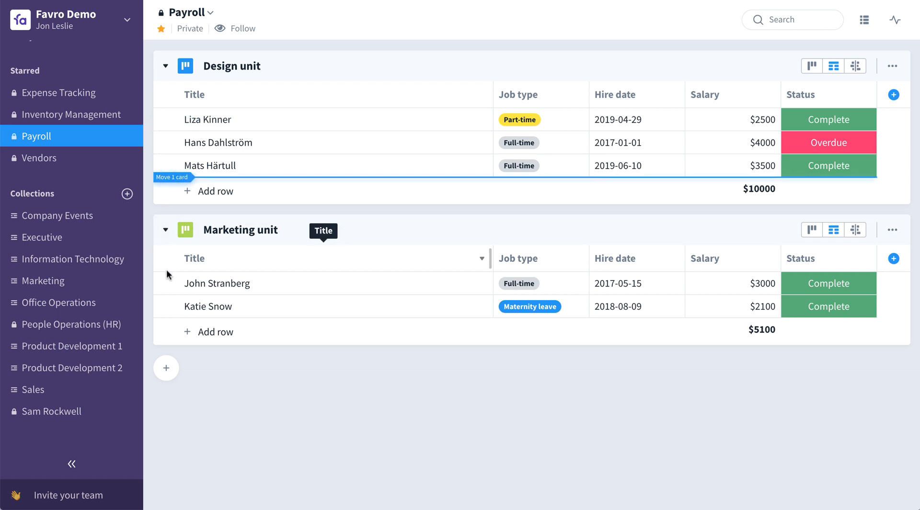
drag(207, 119, 206, 260)
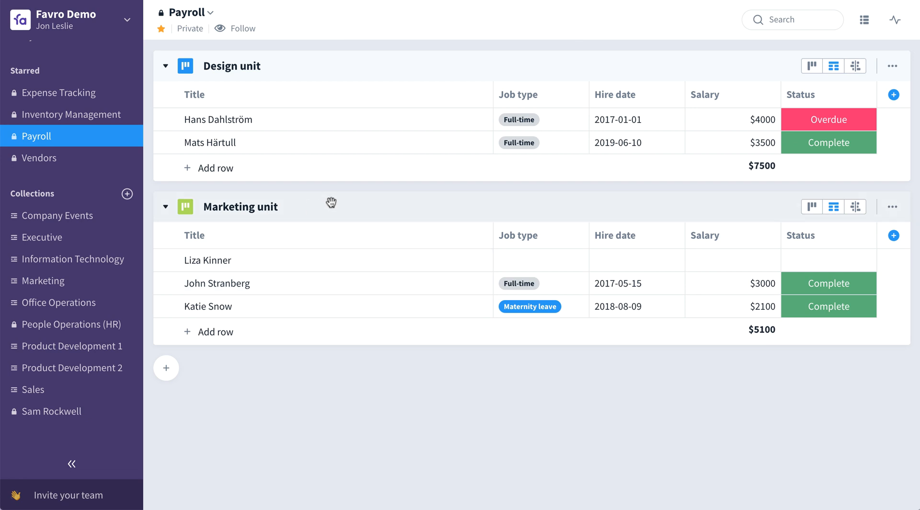
click(42, 158)
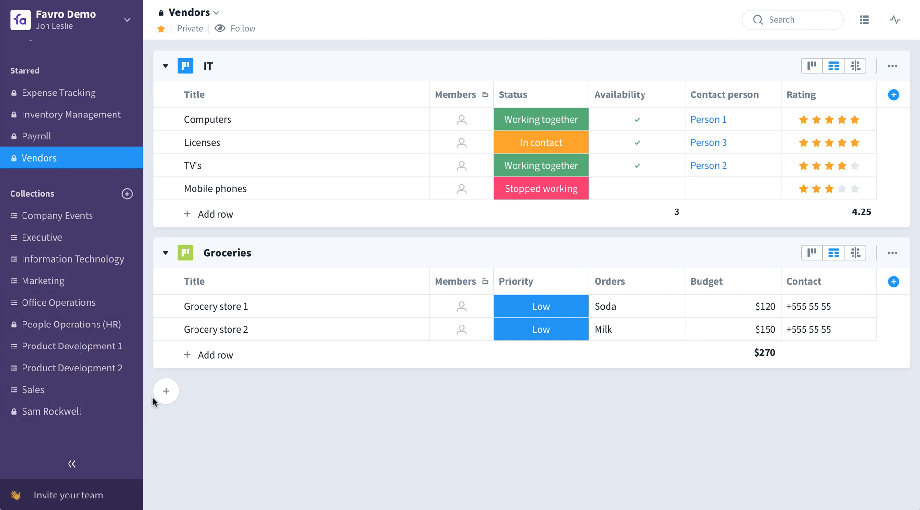
Add the Office supplies board from Expense Tracking into Vendors, searching 'Supp'.
click(166, 390)
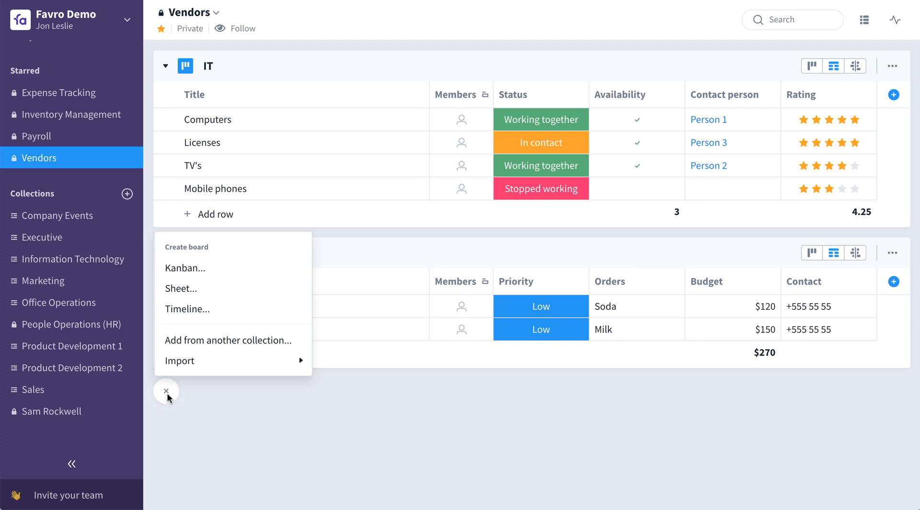
mouse_move(228, 340)
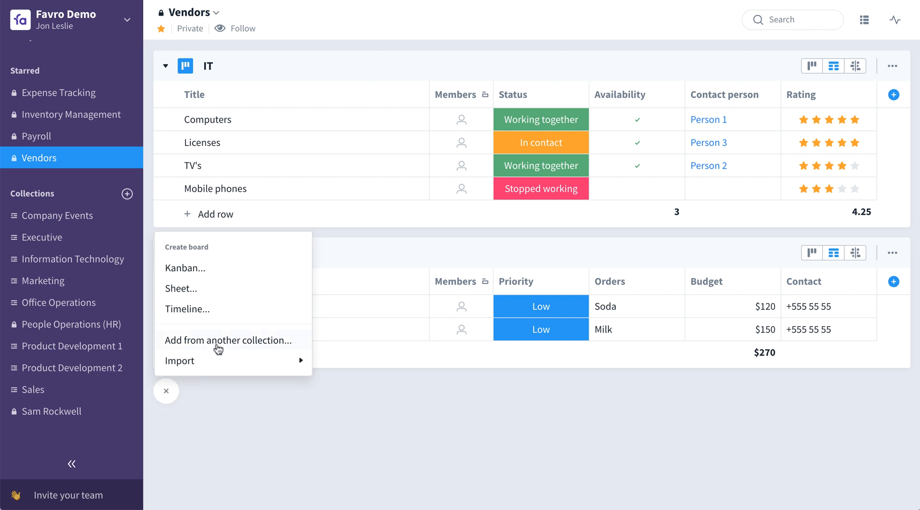
click(228, 340)
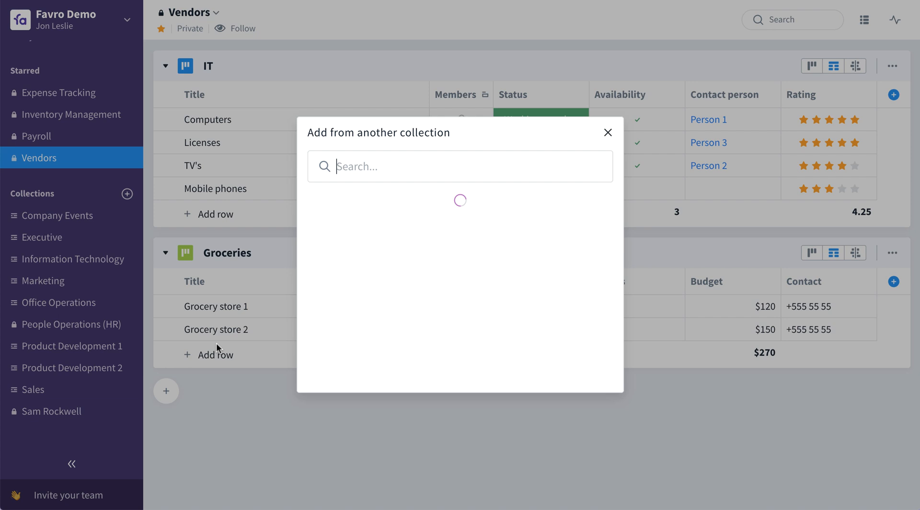
text(Supp)
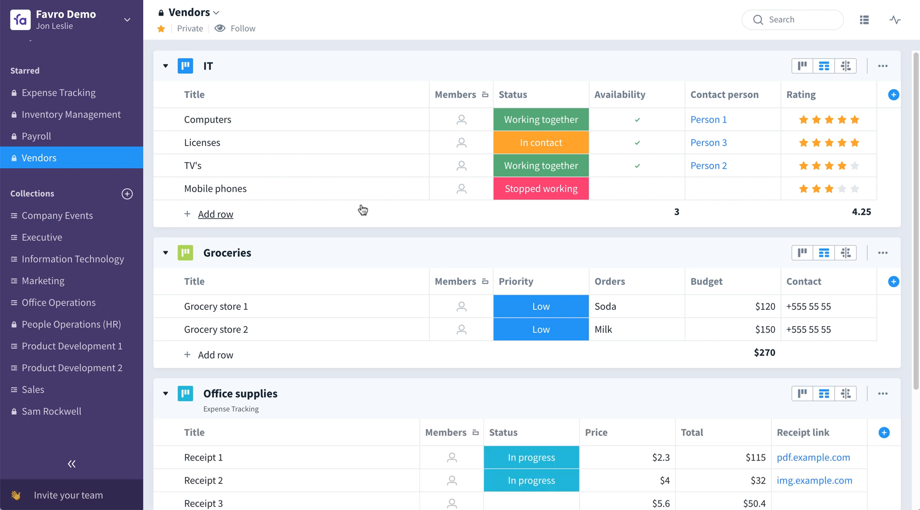
scroll(down, 3)
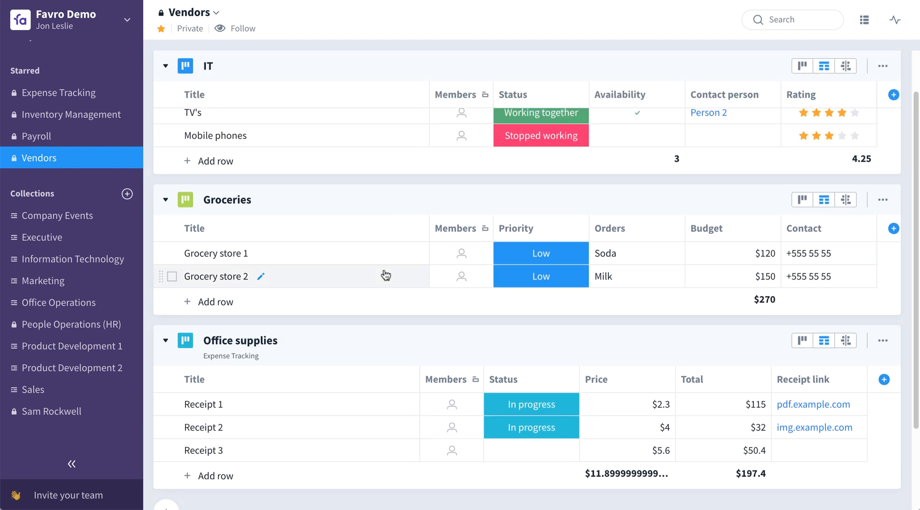
mouse_move(322, 170)
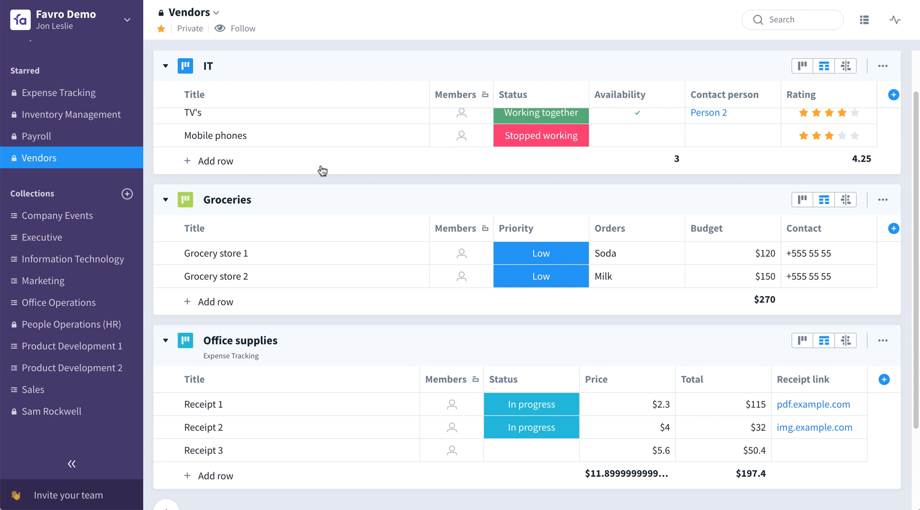
Save Vendors as a template named 'Vendors A' via Additional options, landing in the template gallery.
click(220, 12)
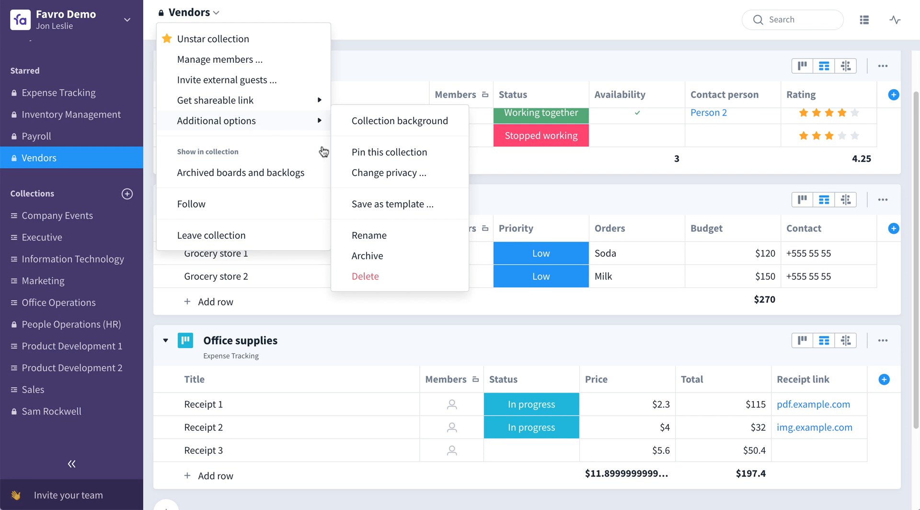
click(399, 204)
text(Vendors A)
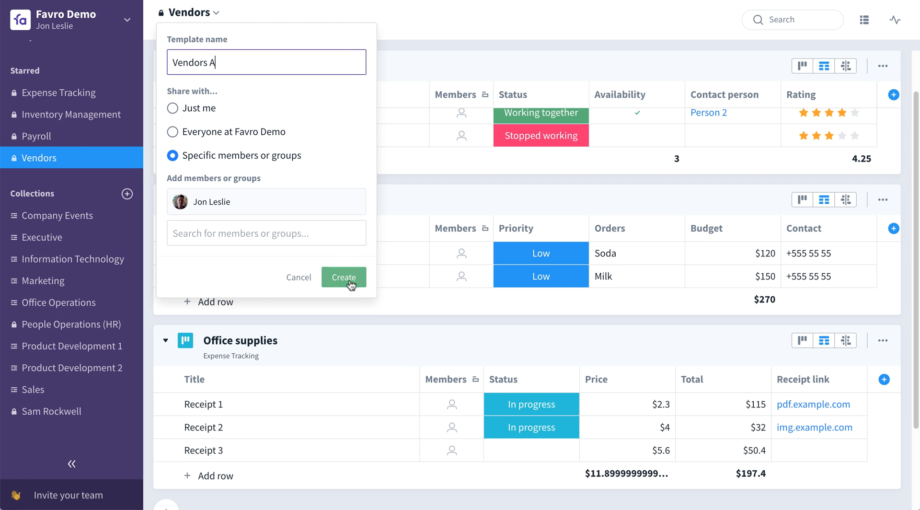
click(343, 277)
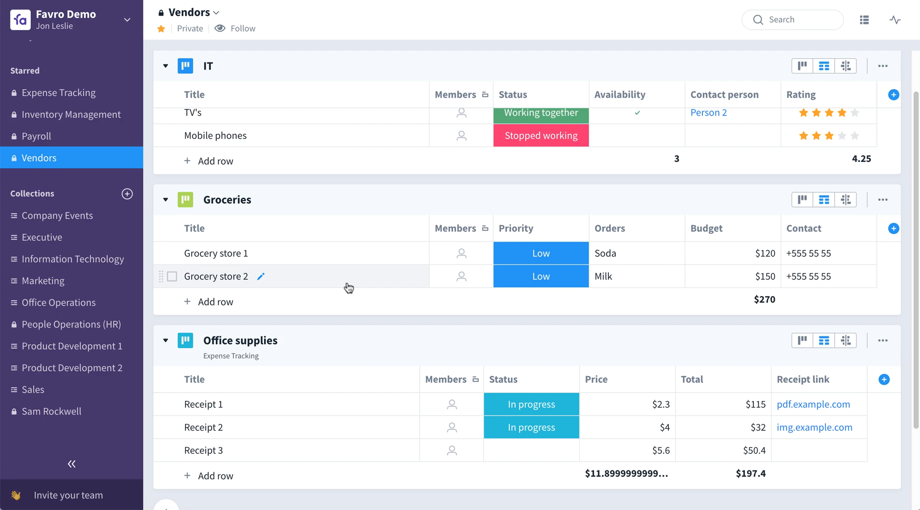
click(127, 194)
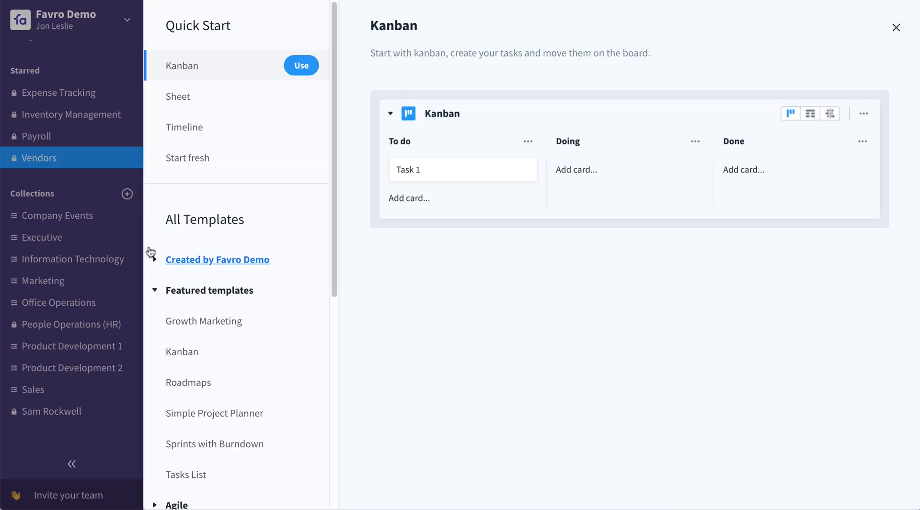
Expand Created by Favro Demo and preview the Information Technology Template.
click(217, 259)
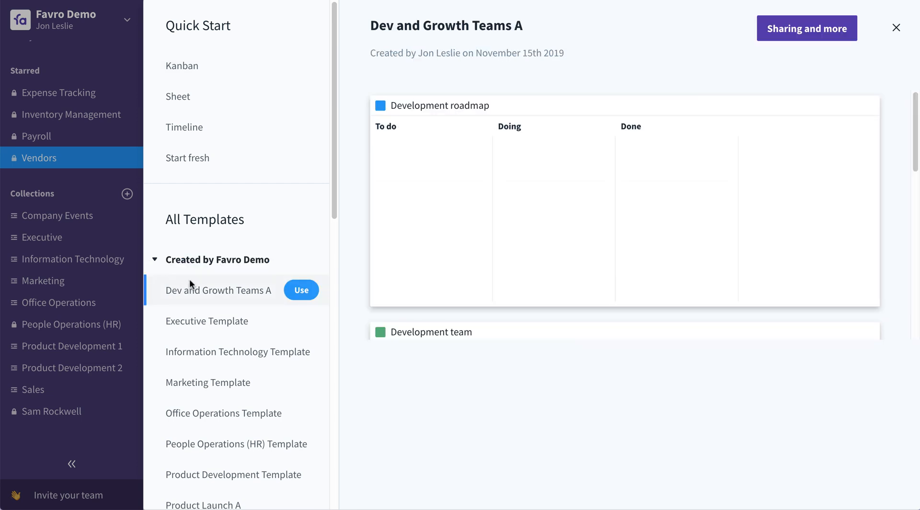
click(222, 351)
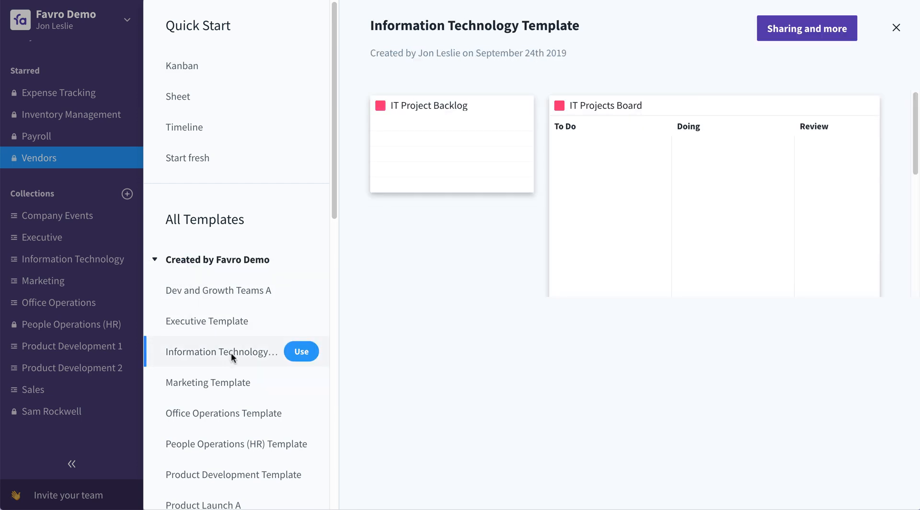